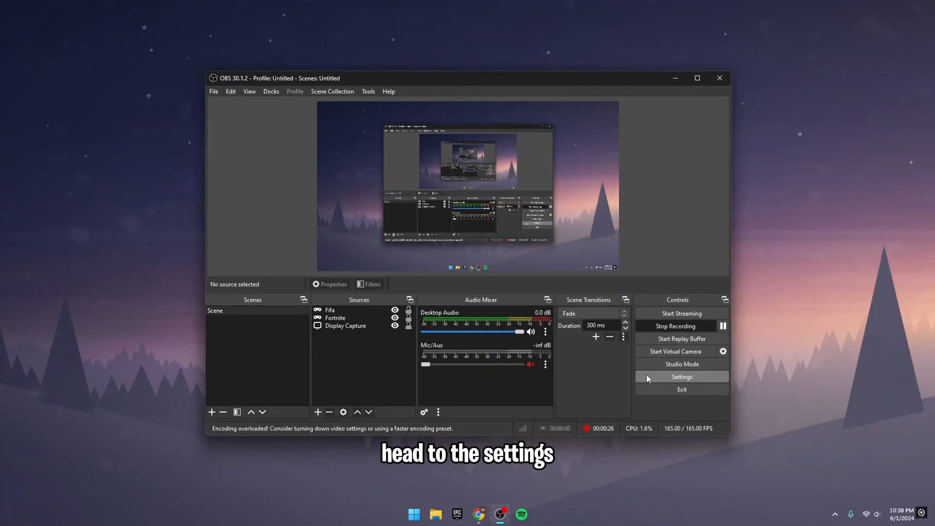
# Step: Open OBS Settings on the Output section in Advanced mode
pyautogui.click(681, 376)
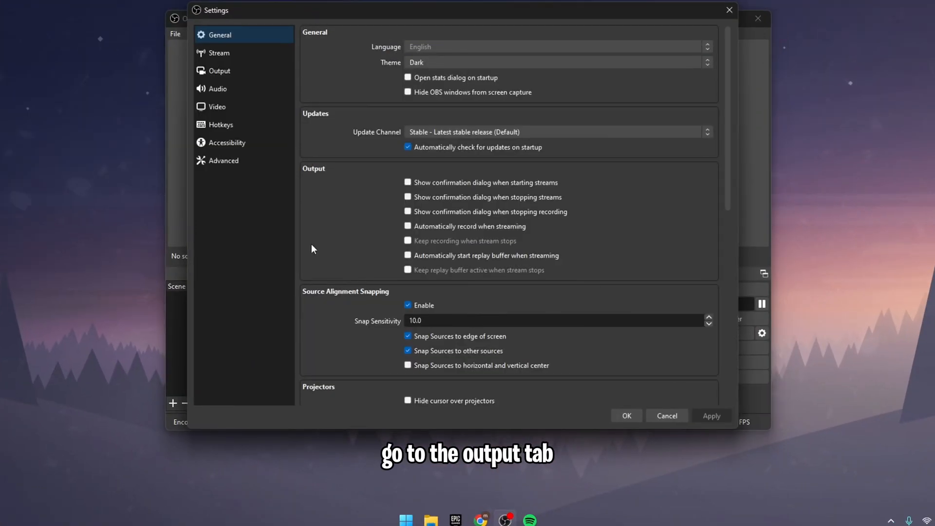
pyautogui.click(219, 70)
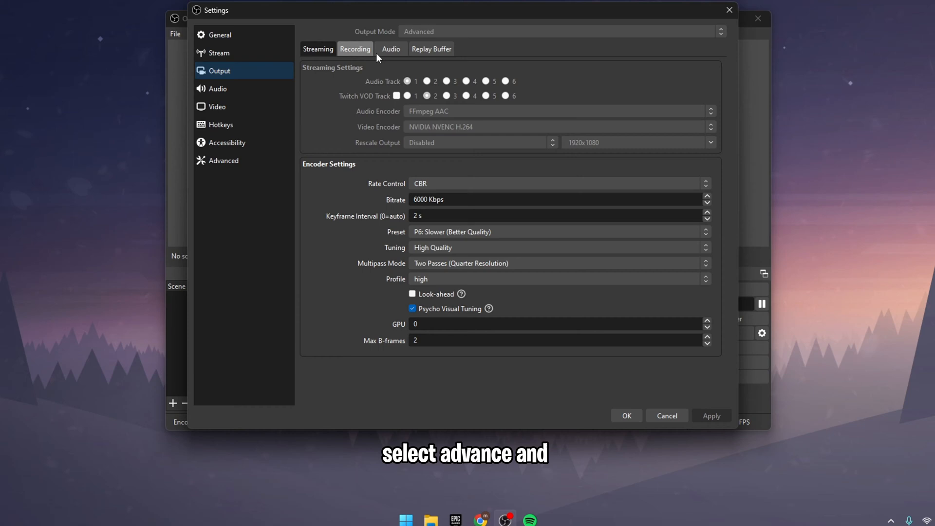
# Step: Enable the Replay Buffer with 50 s maximum replay time and 90 MB maximum memory
pyautogui.click(432, 48)
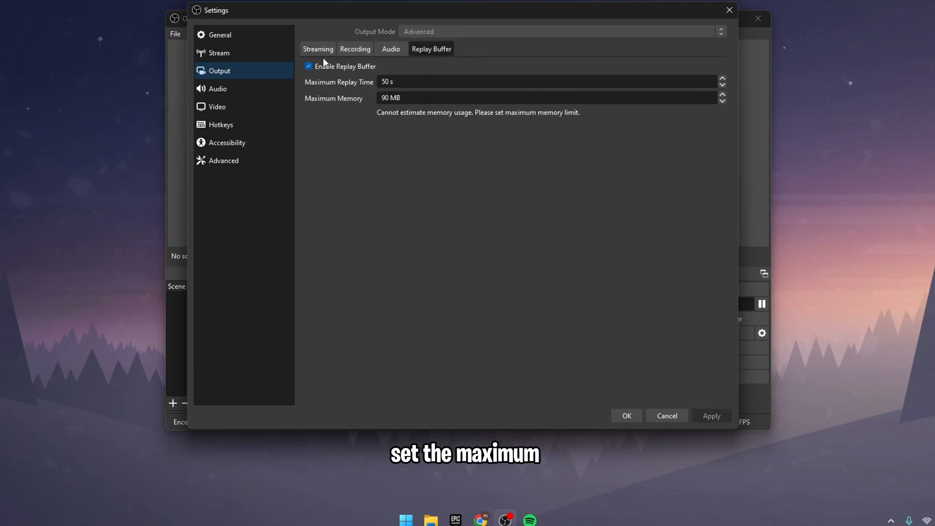
pyautogui.click(386, 82)
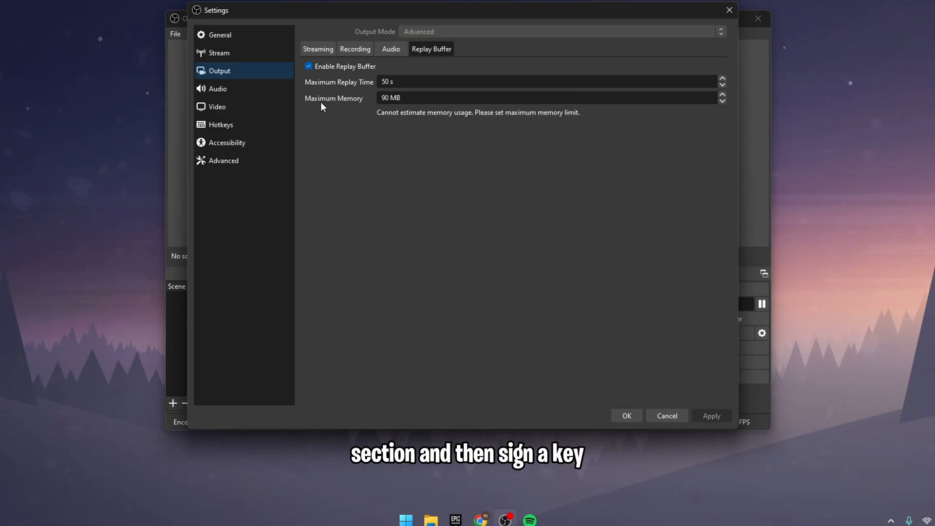
pyautogui.click(220, 123)
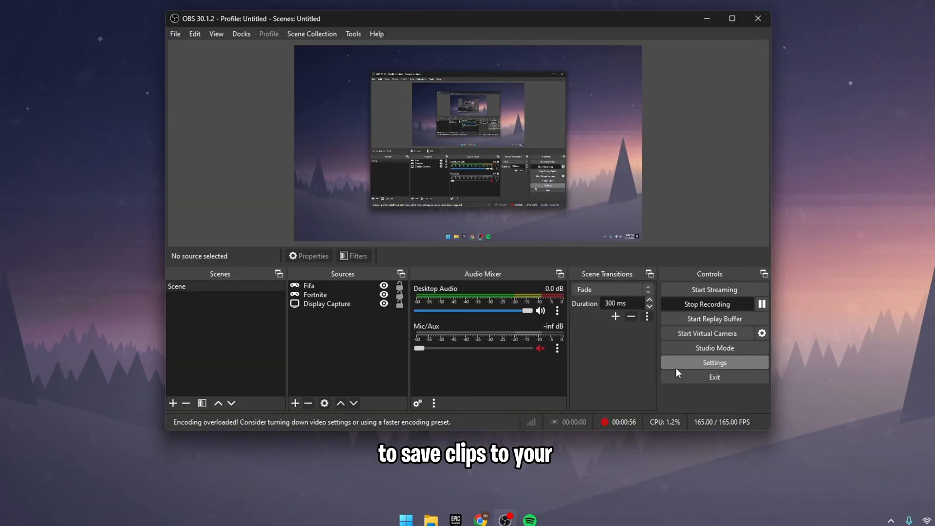
pyautogui.moveTo(761, 304)
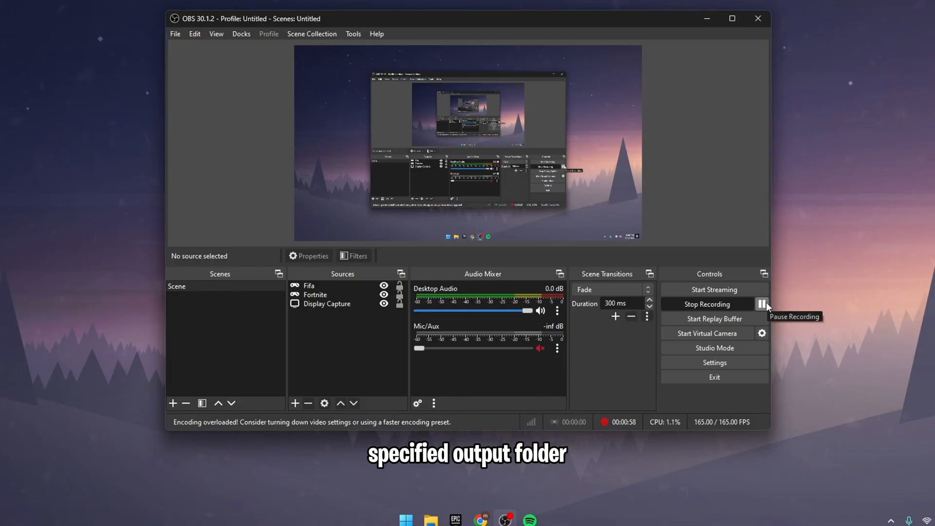
# Step: Start the replay buffer from the Controls dock while recording continues
pyautogui.click(708, 318)
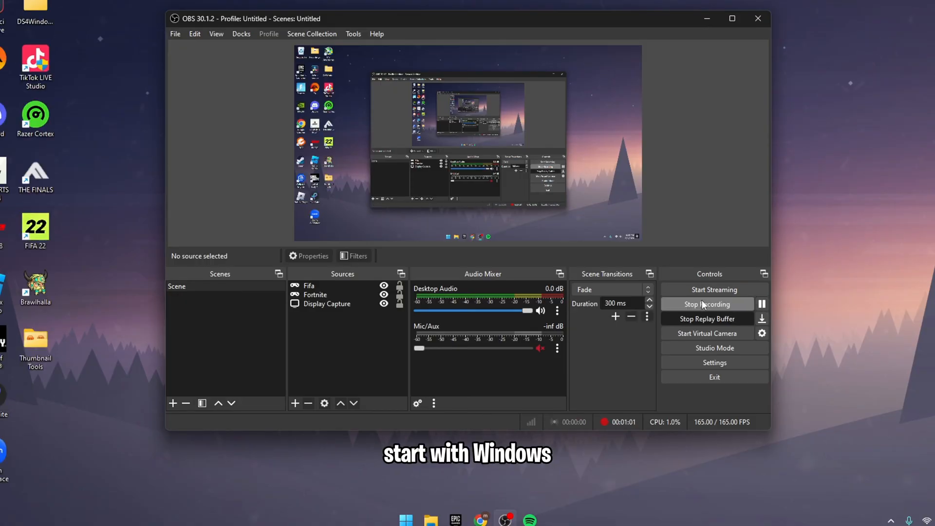
pyautogui.click(707, 318)
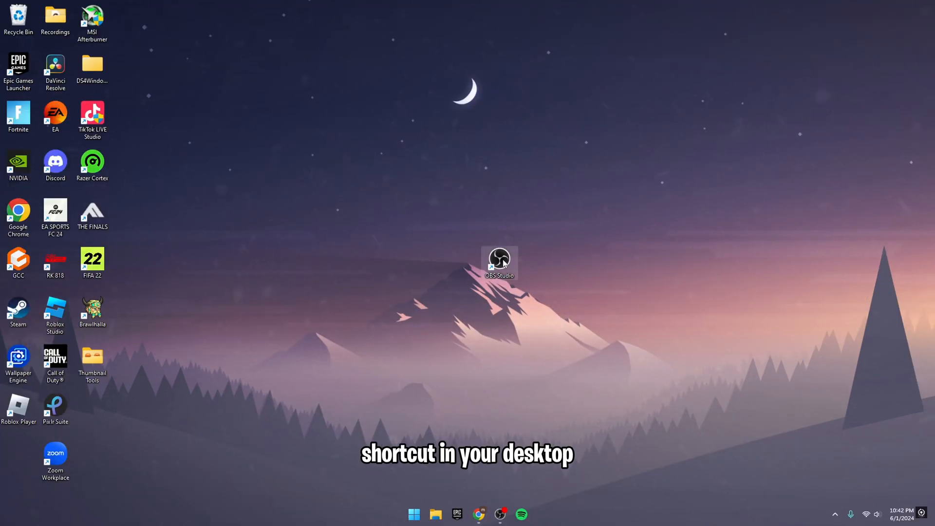
# Step: Append --startreplaybuffer to the OBS Studio shortcut's Target and save the properties
pyautogui.click(499, 262)
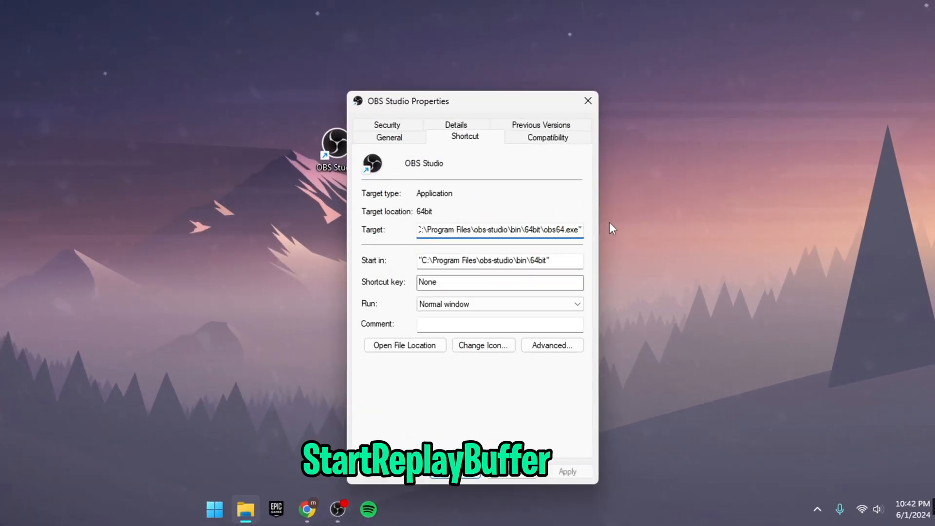
pyautogui.write('--startreplaybuffer')
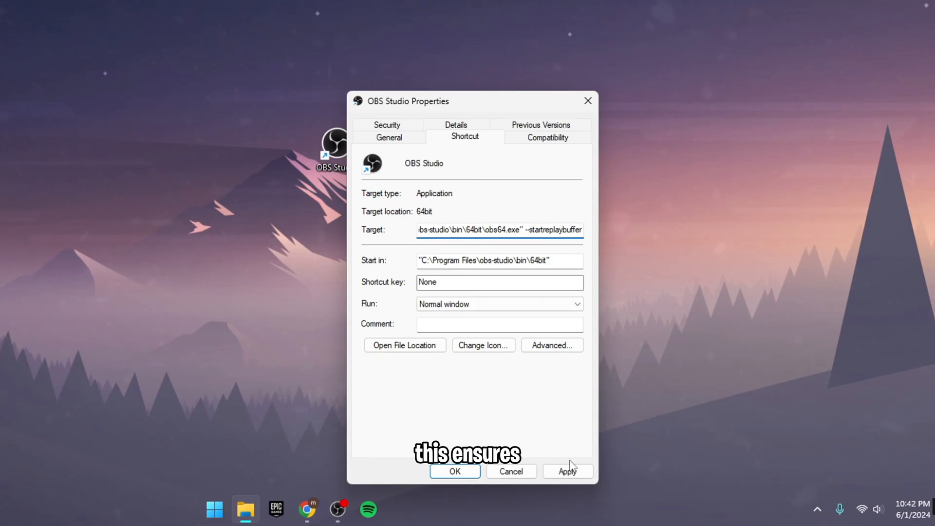
pyautogui.click(455, 471)
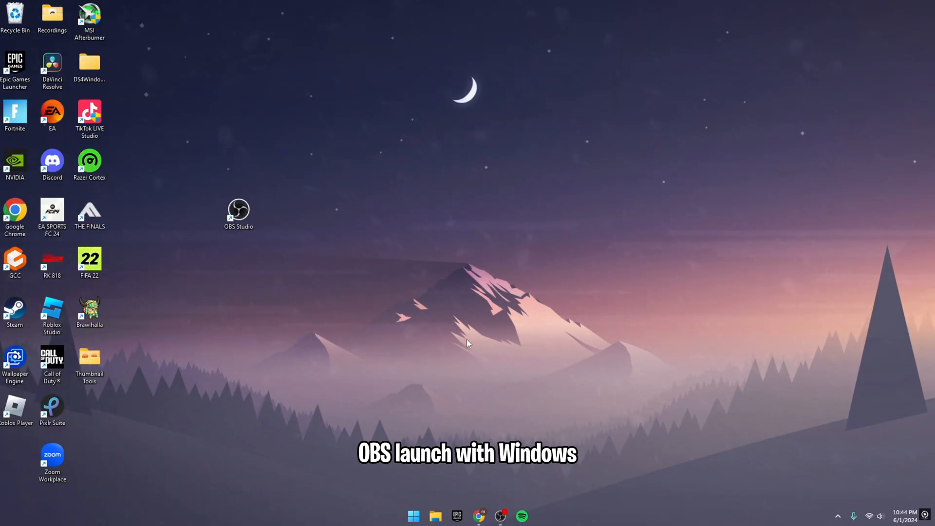
# Step: Run shell:common startup from the Run dialog to open the common Startup folder
pyautogui.press('Win+r')
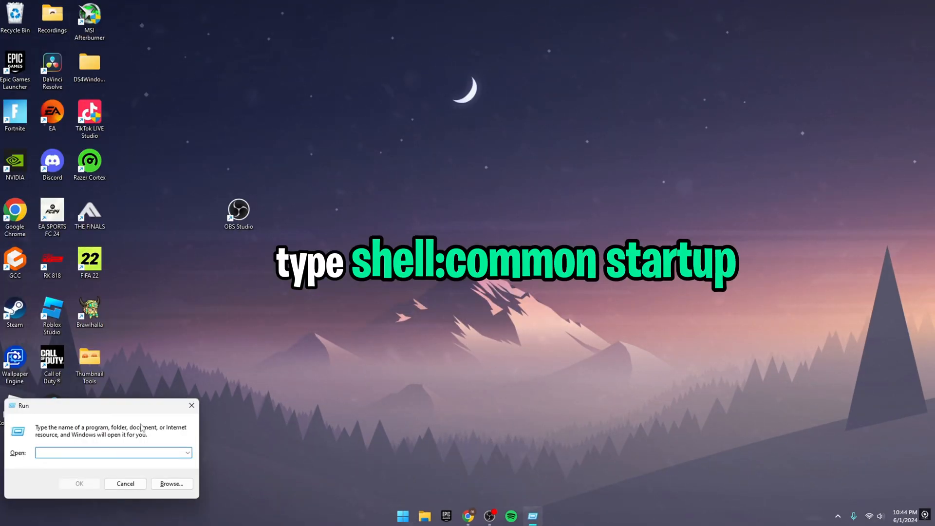
pyautogui.write('shell:common startup')
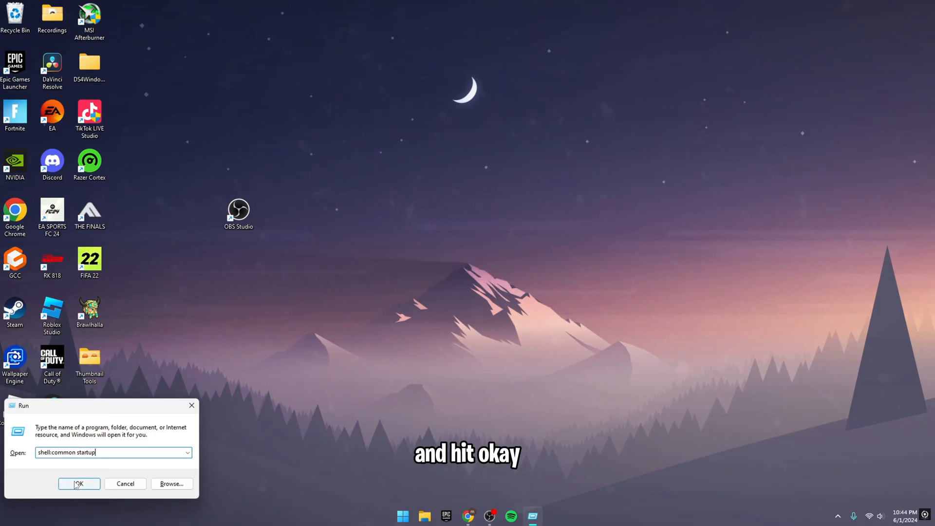
pyautogui.click(79, 484)
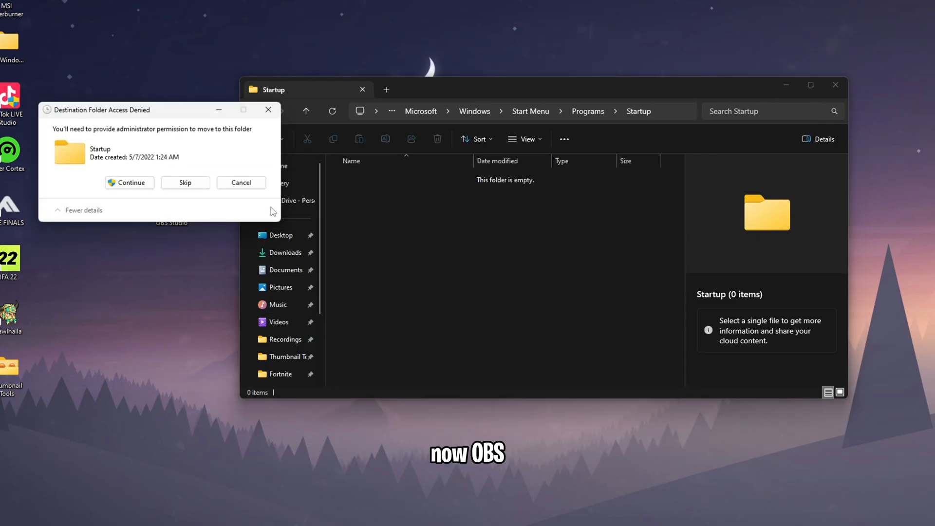
# Step: Move the OBS shortcut into the Startup folder with administrator permission and close Explorer
pyautogui.click(128, 182)
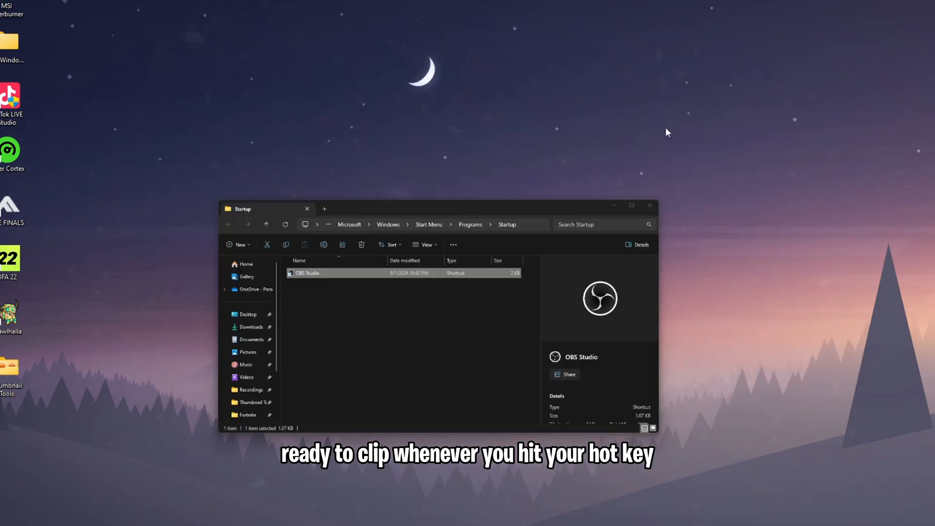
pyautogui.click(650, 205)
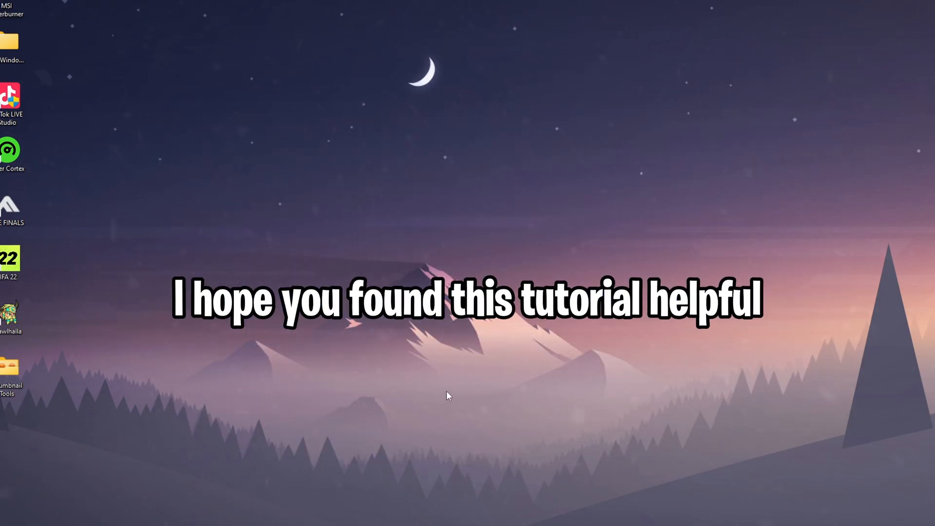